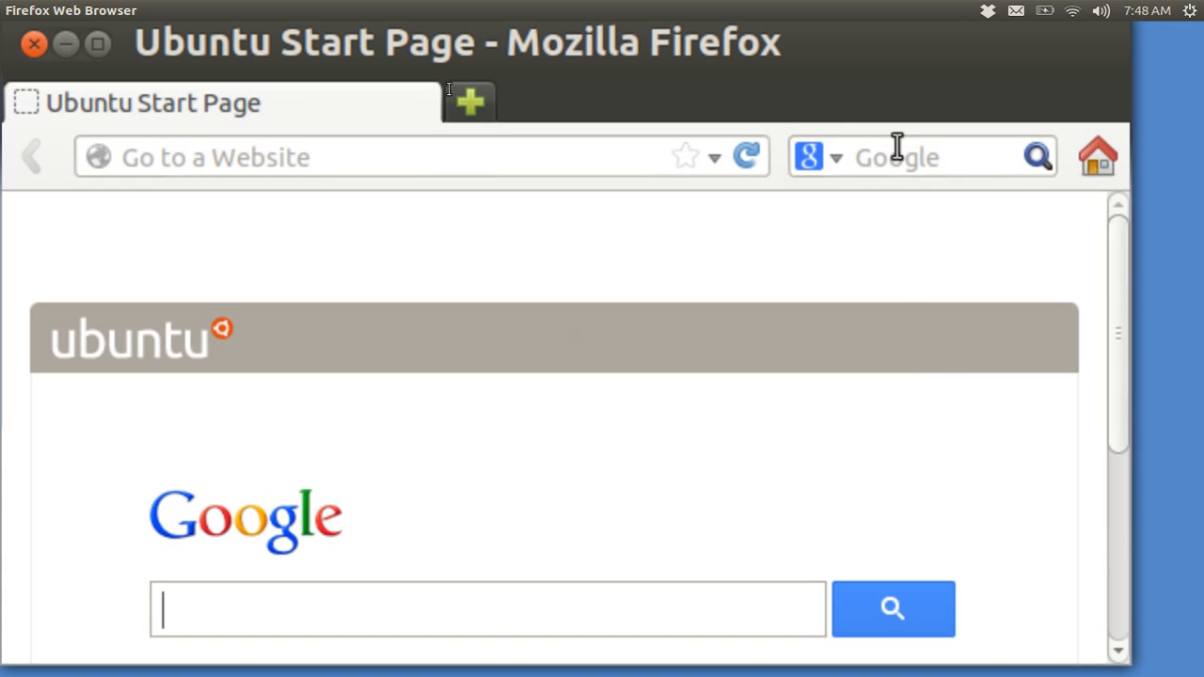
Search Google for 'netflix ubuntu' to find the TechRepublic Netflix-on-Ubuntu guide
type("n")
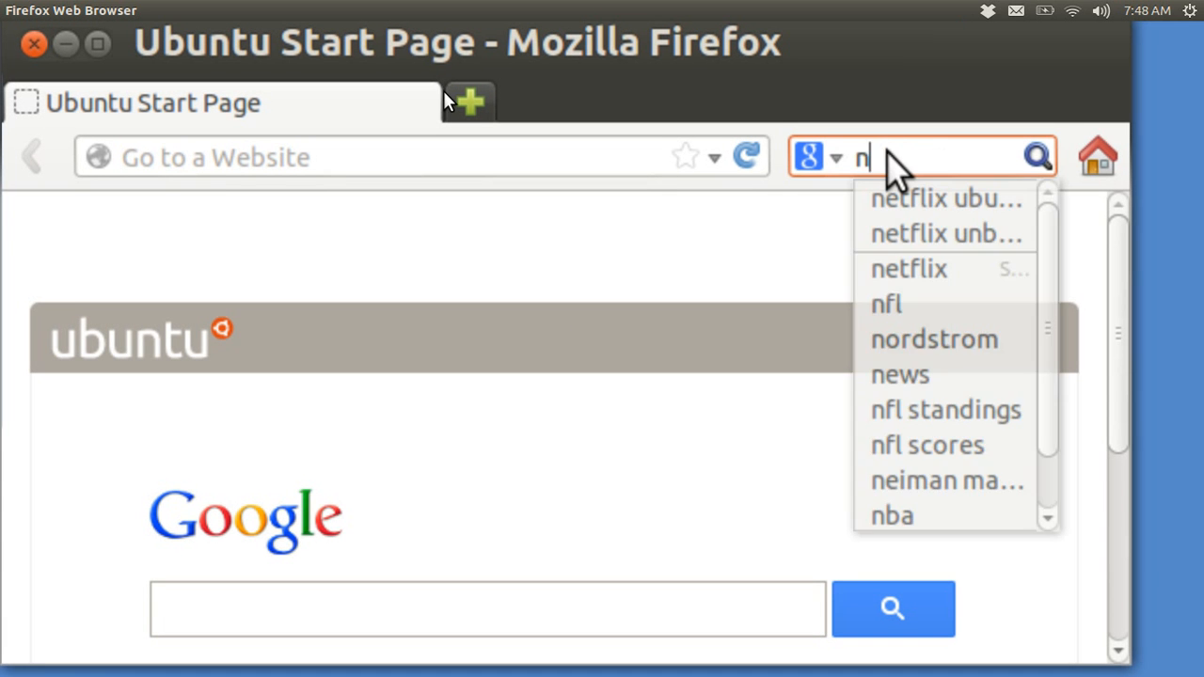
type("etflix ub")
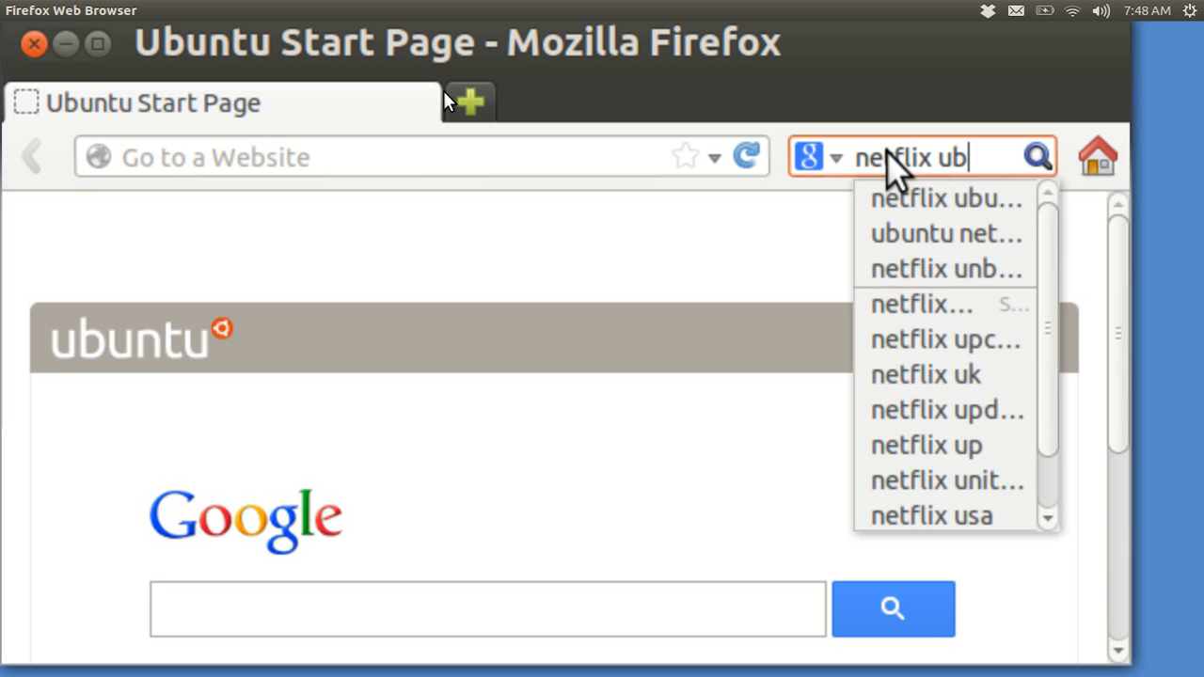
type("ntu")
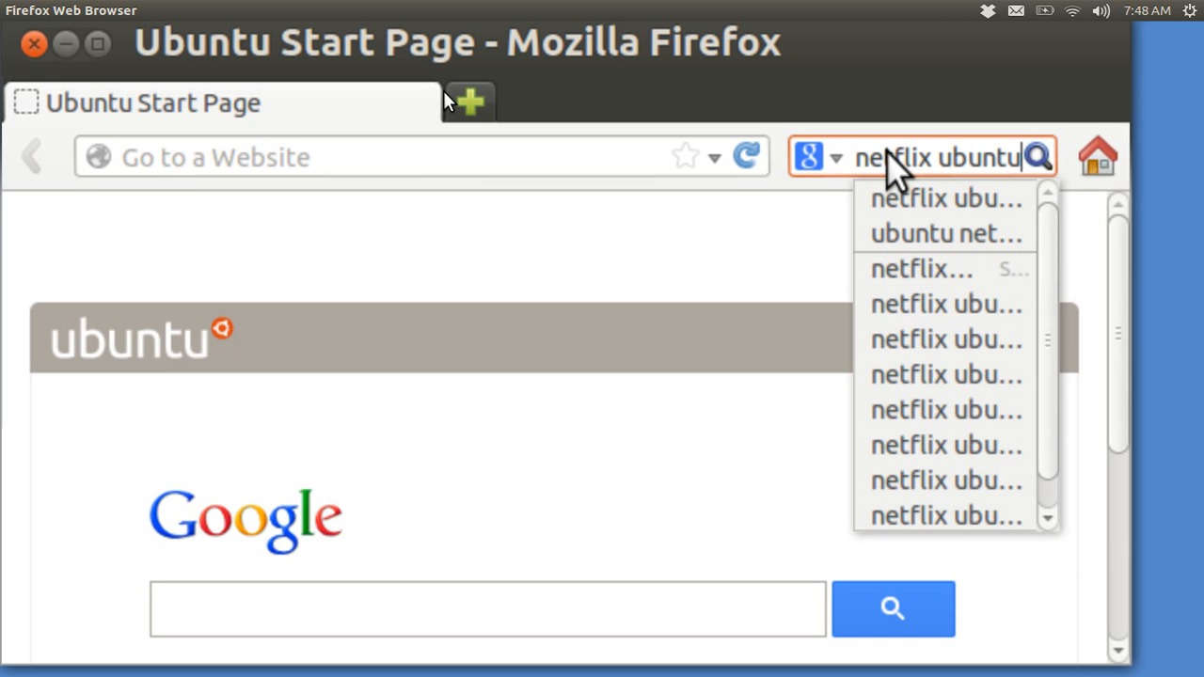
left_click(1038, 158)
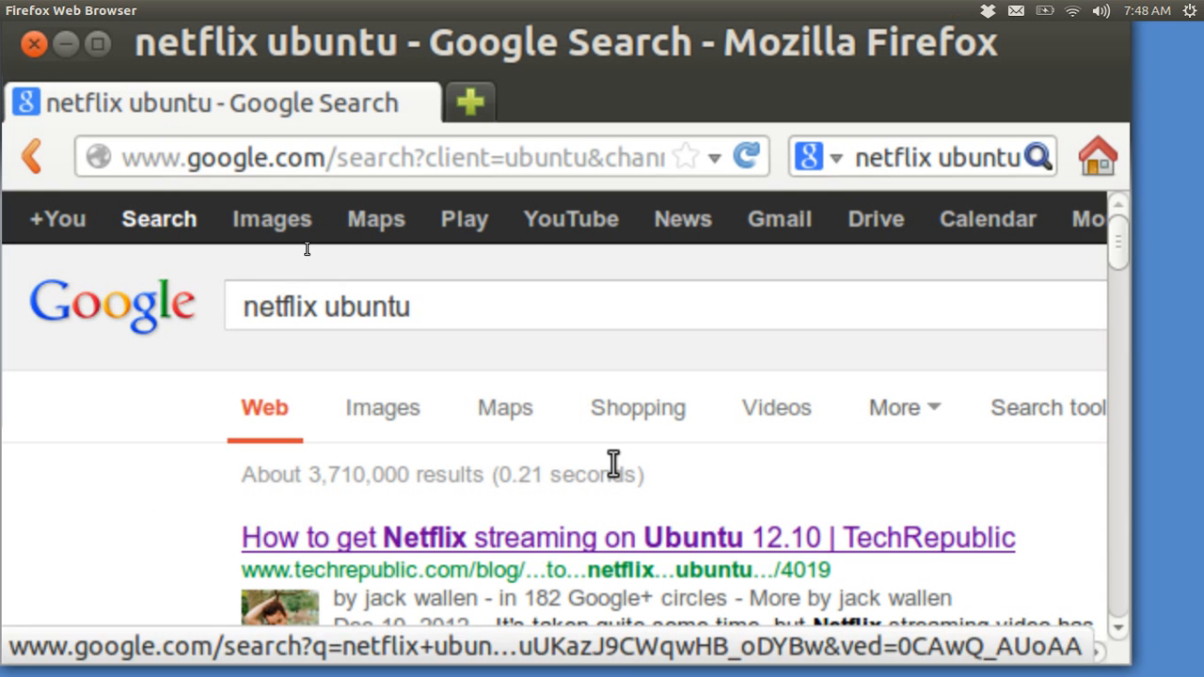
mouse_move(572, 548)
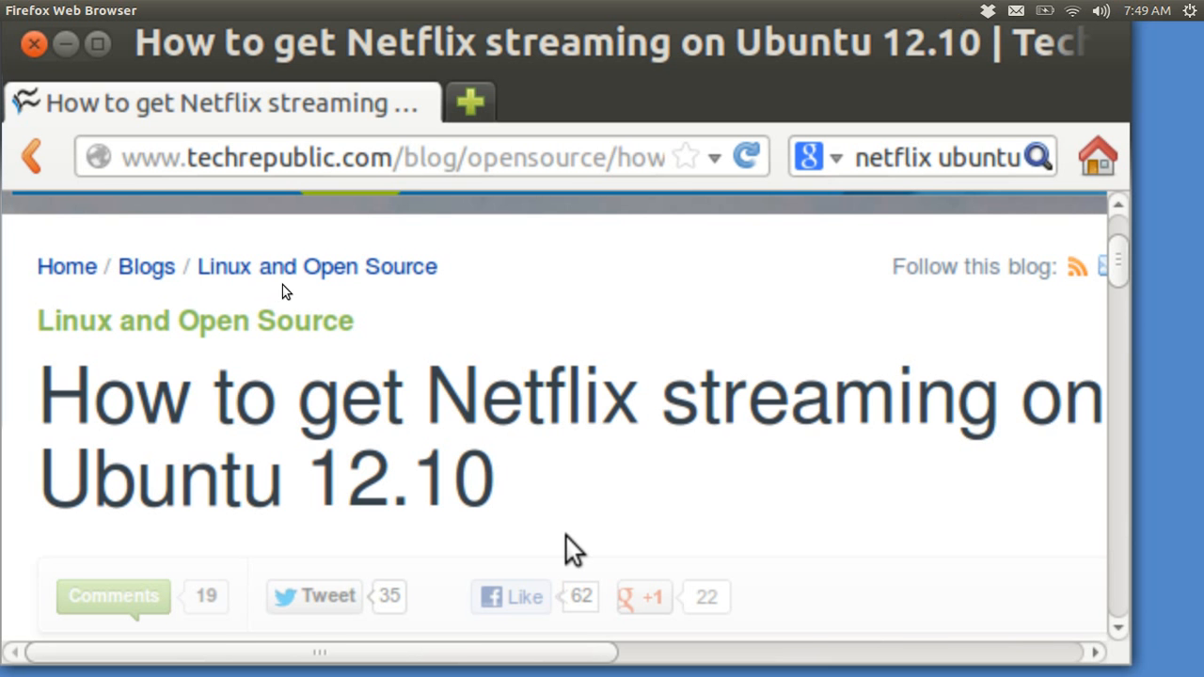
Read down to the Installation section and select the 'sudo apt-get update' command
scroll("down", 3)
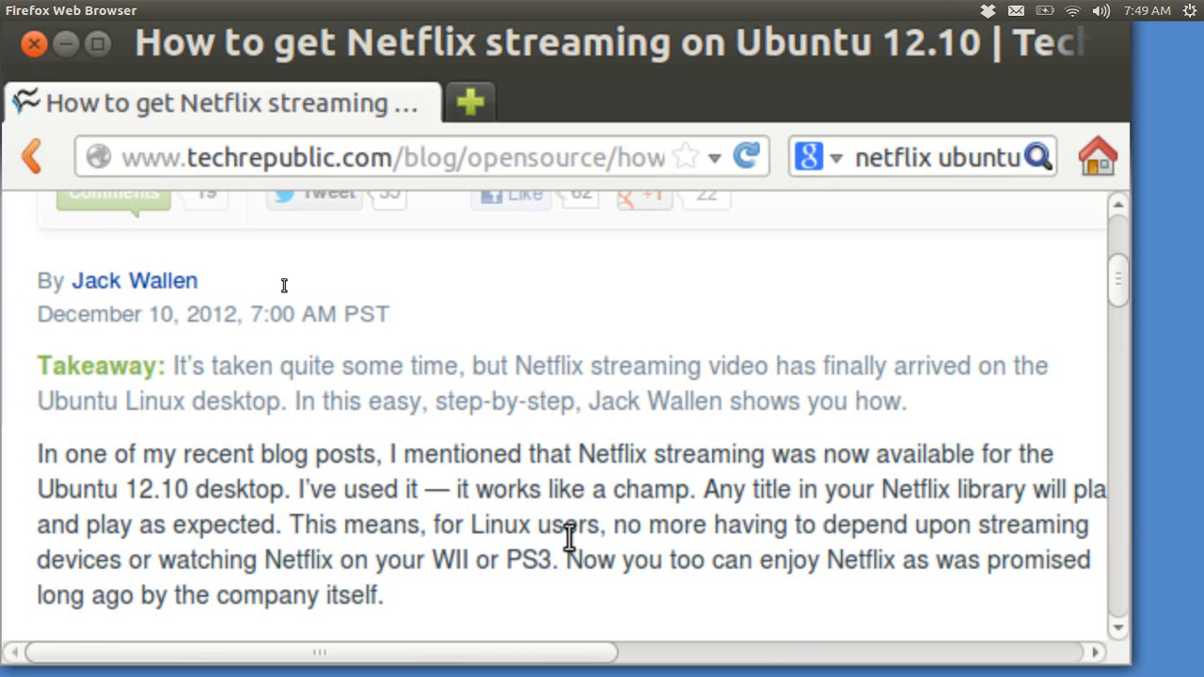
scroll("down", 3)
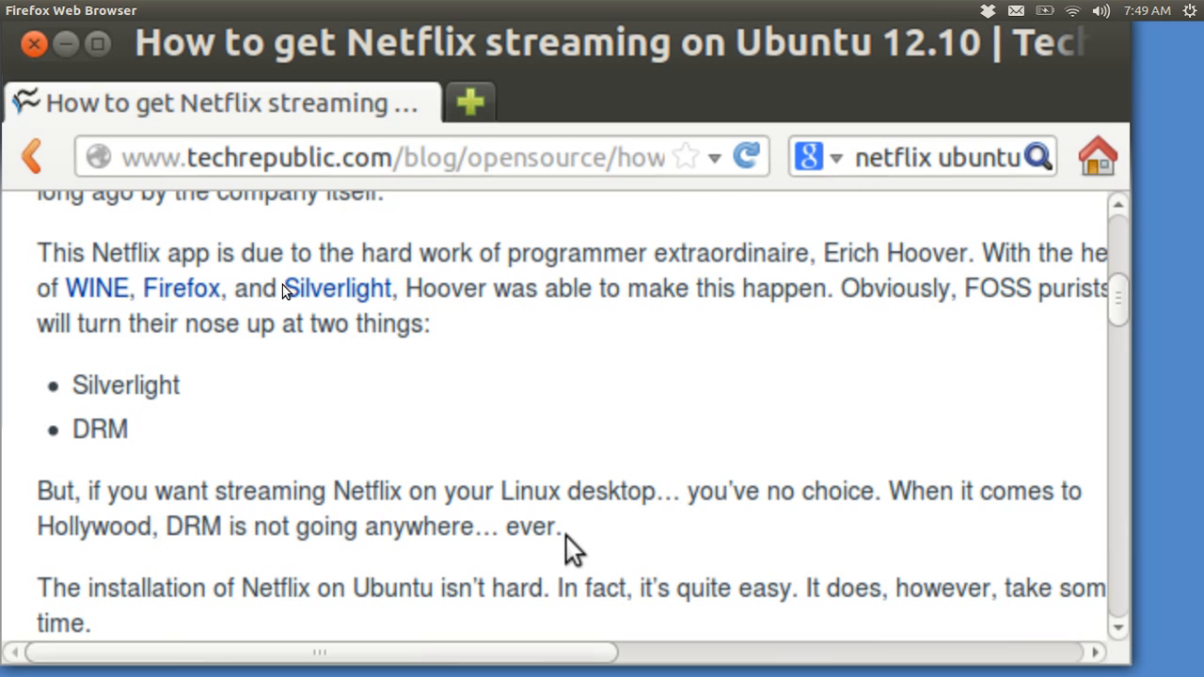
scroll("down", 3)
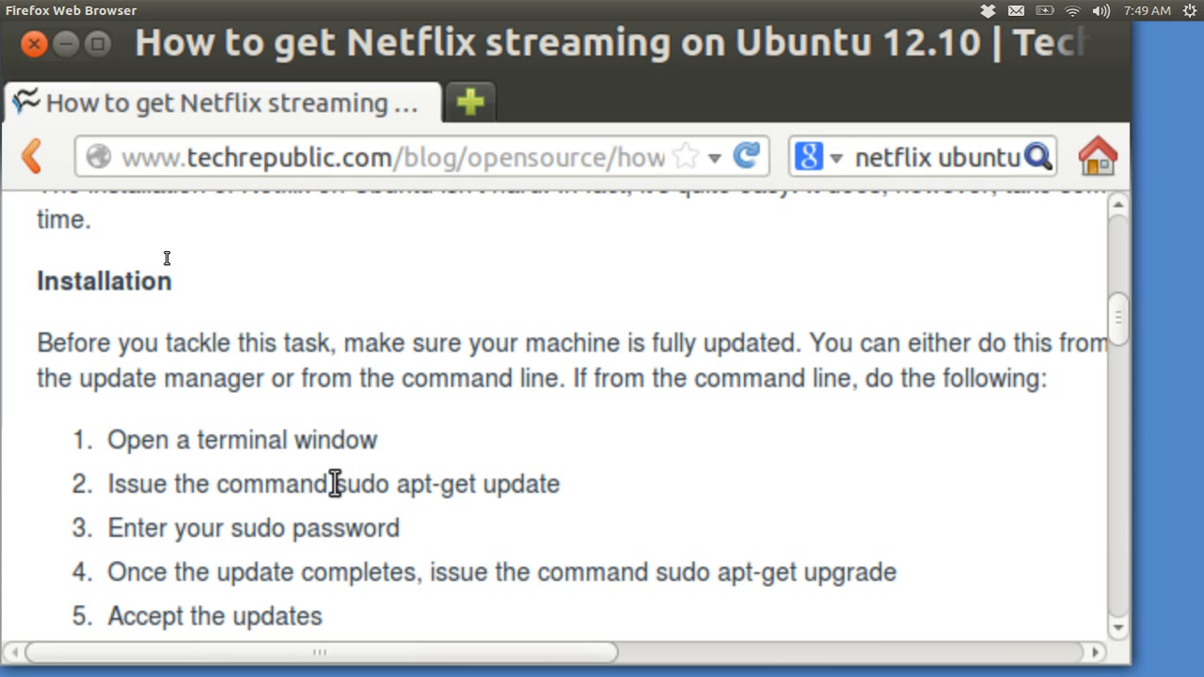
left_click_drag(331, 484, 447, 483)
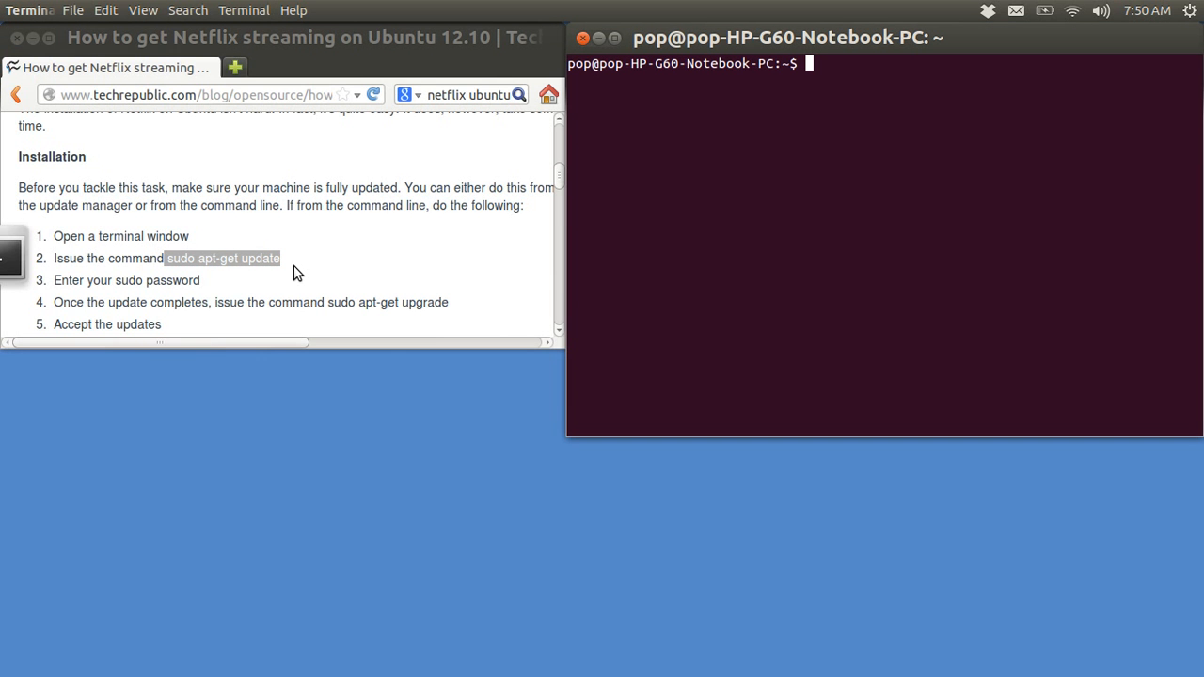
mouse_move(677, 158)
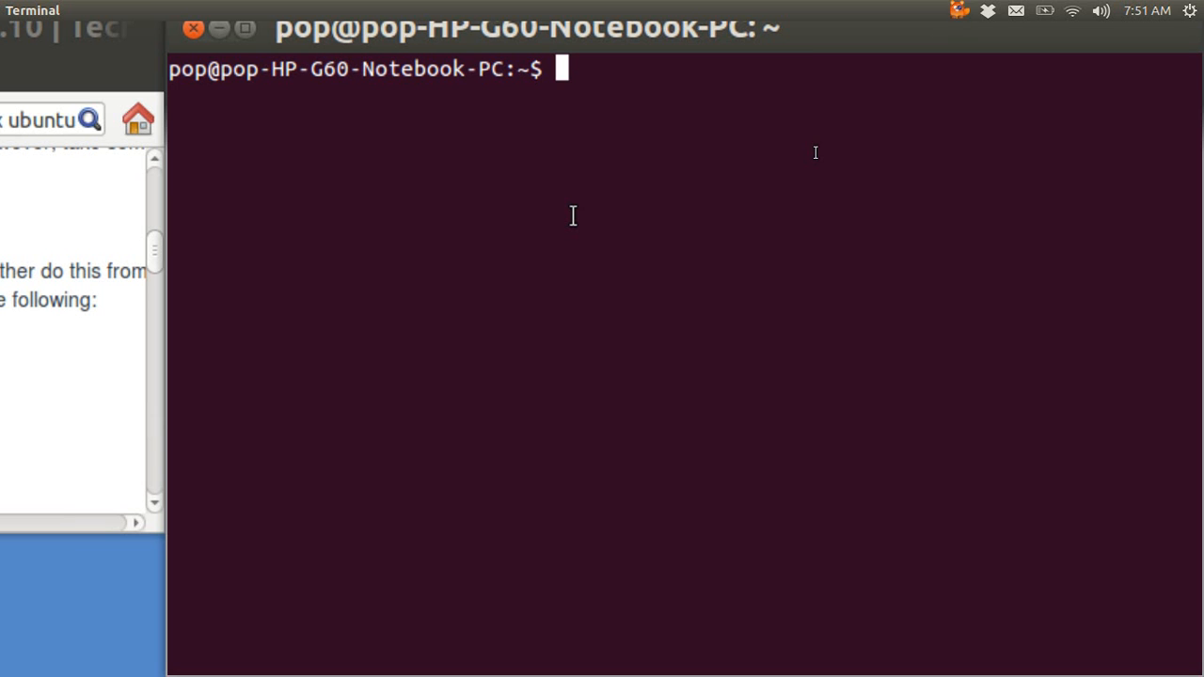
Enter 'sudo apt-get update' and 'sudo apt-get upgrade' in the terminal to prepare the system
type("sudo apt-get update")
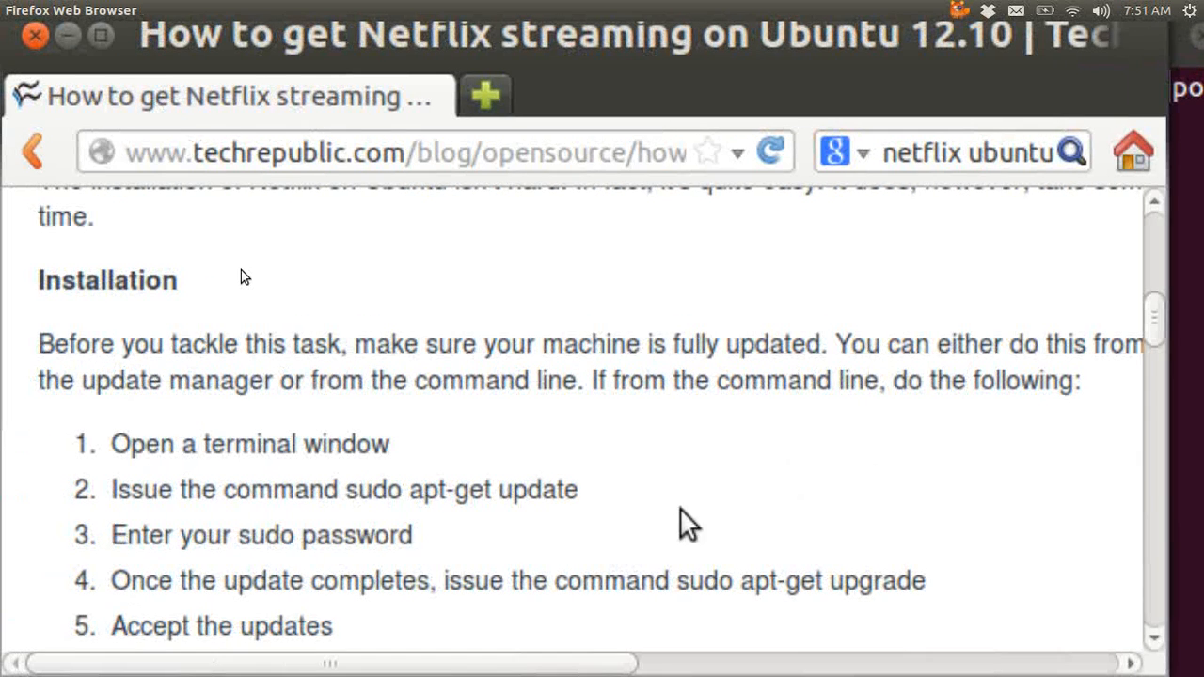
mouse_move(587, 573)
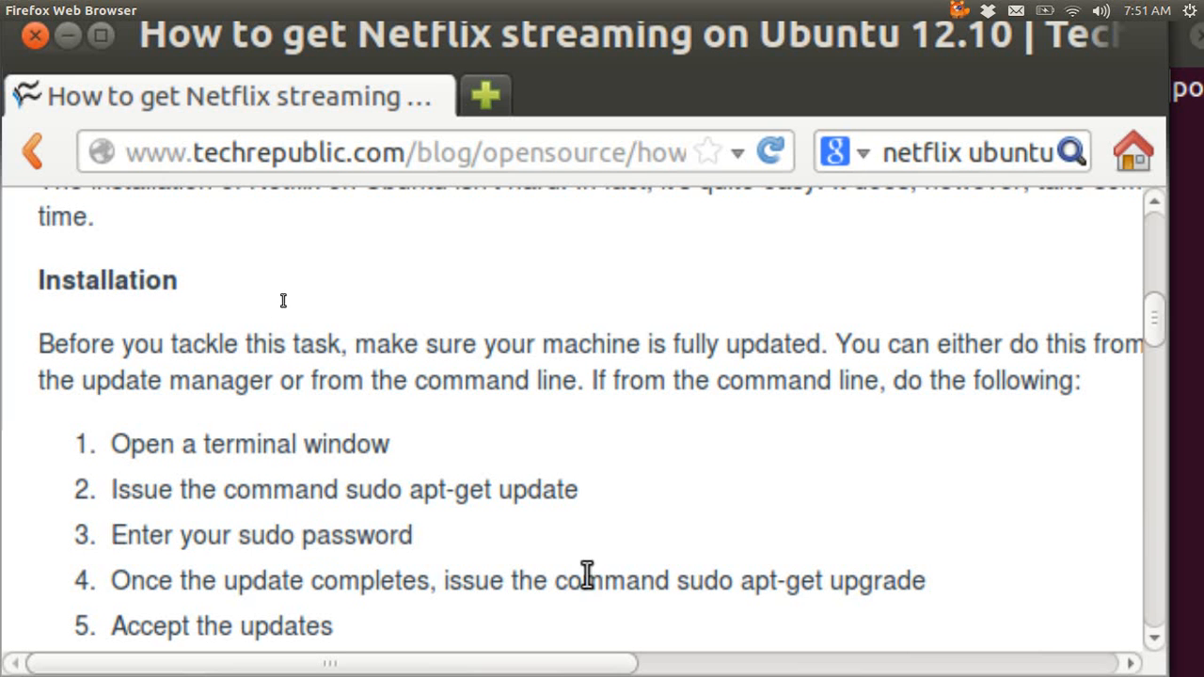
mouse_move(681, 579)
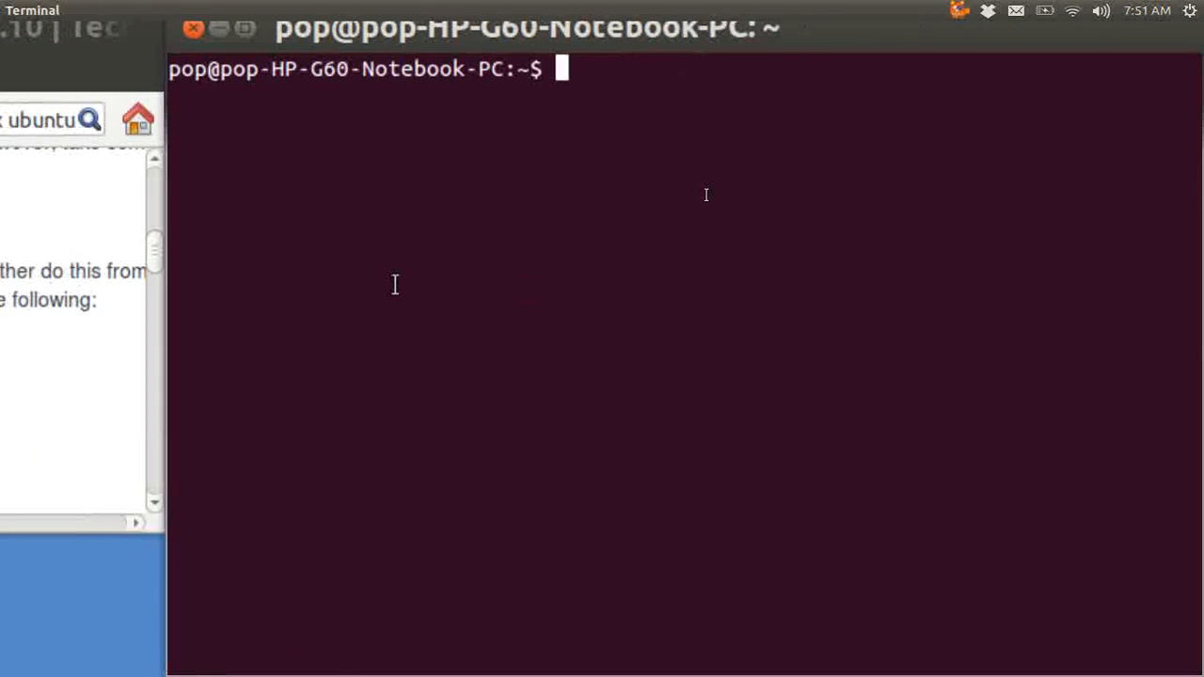
type("sudo apt-get upgrad")
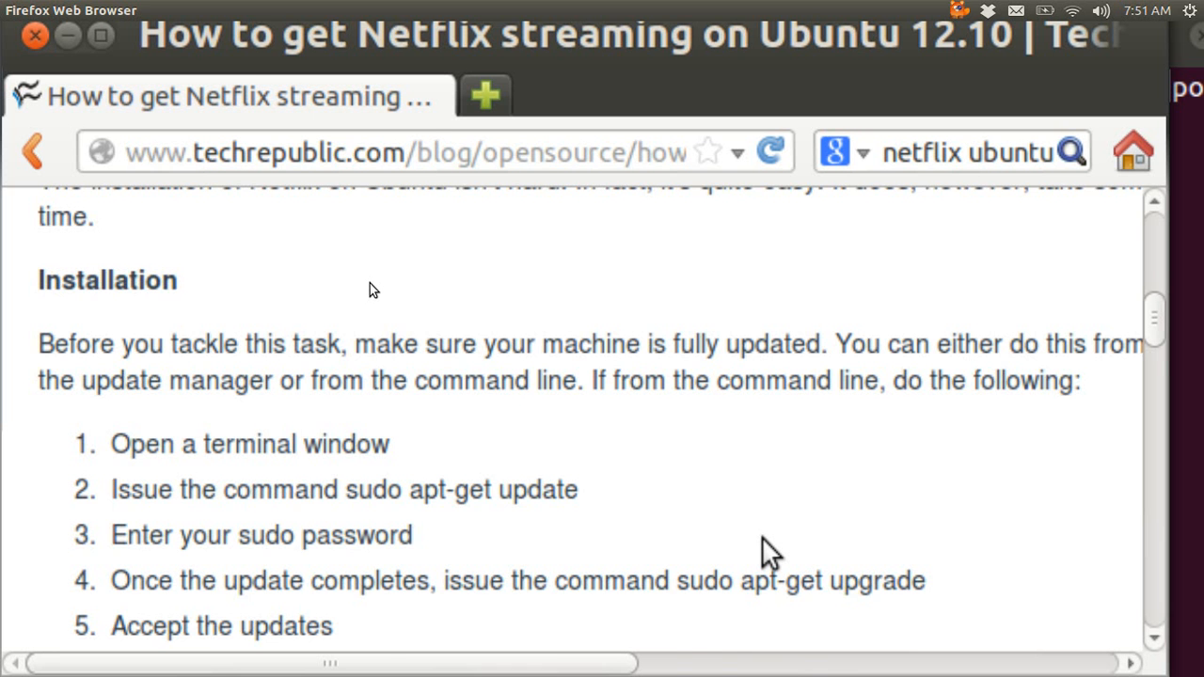
Add the ppa:ehoover/compholio repository with apt-add-repository and rerun 'sudo apt-get update'
scroll("down", 3)
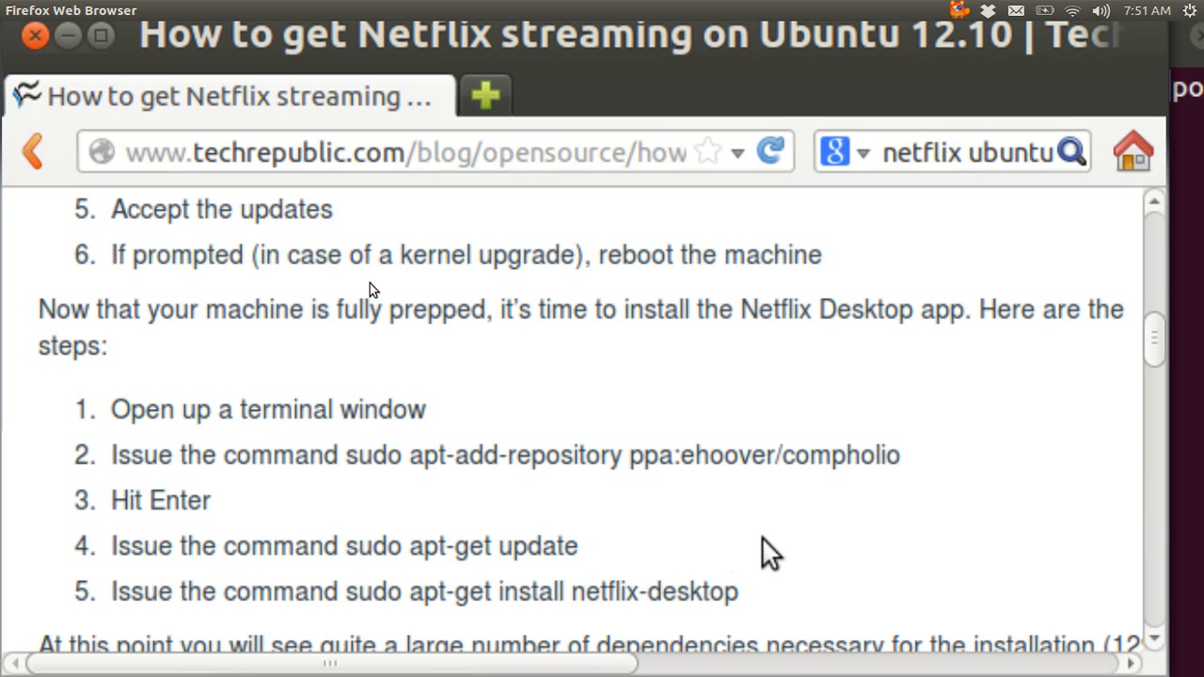
mouse_move(338, 453)
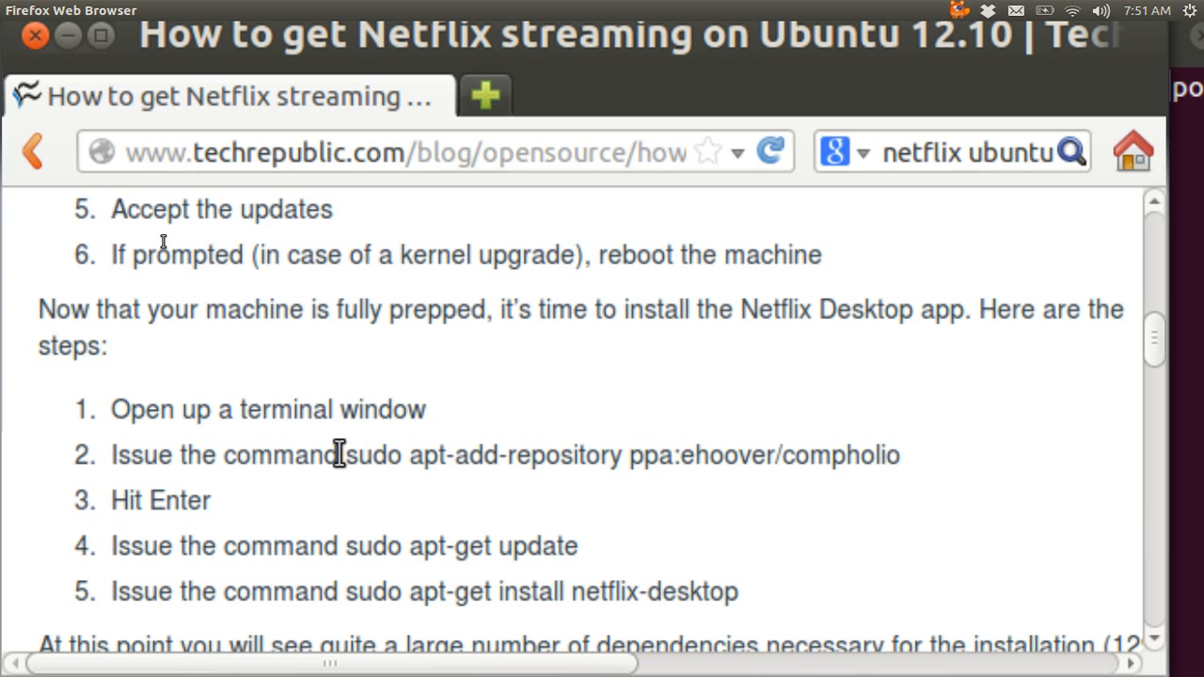
left_click_drag(346, 456, 502, 455)
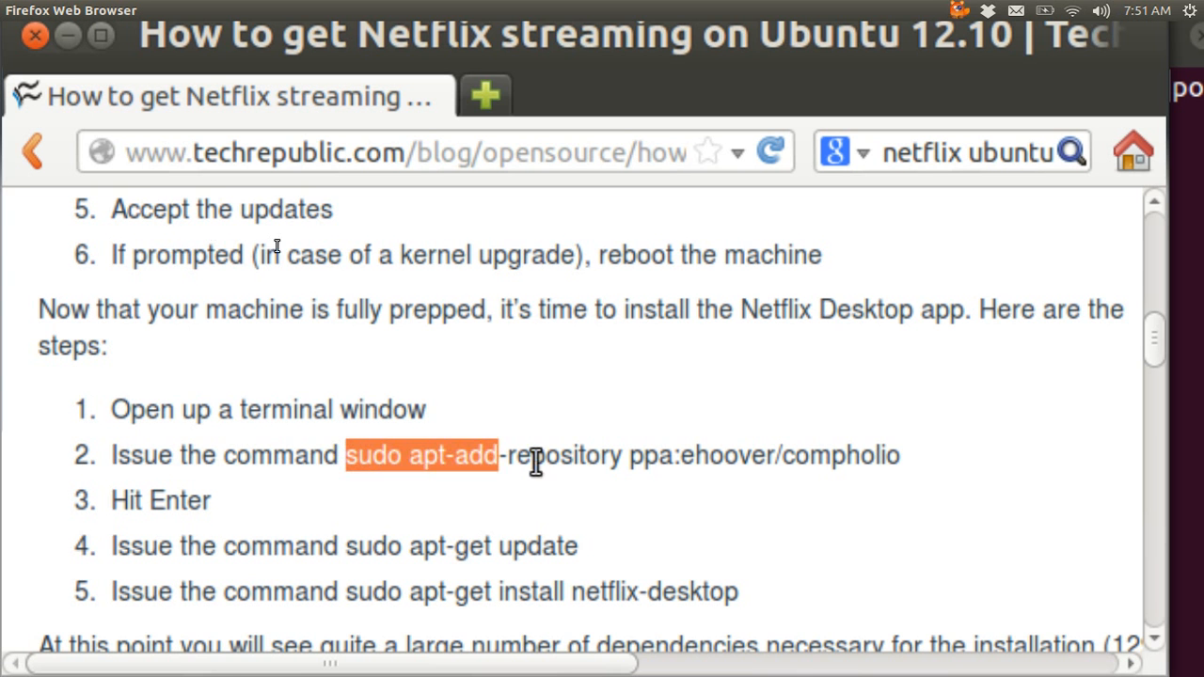
left_click_drag(504, 456, 903, 455)
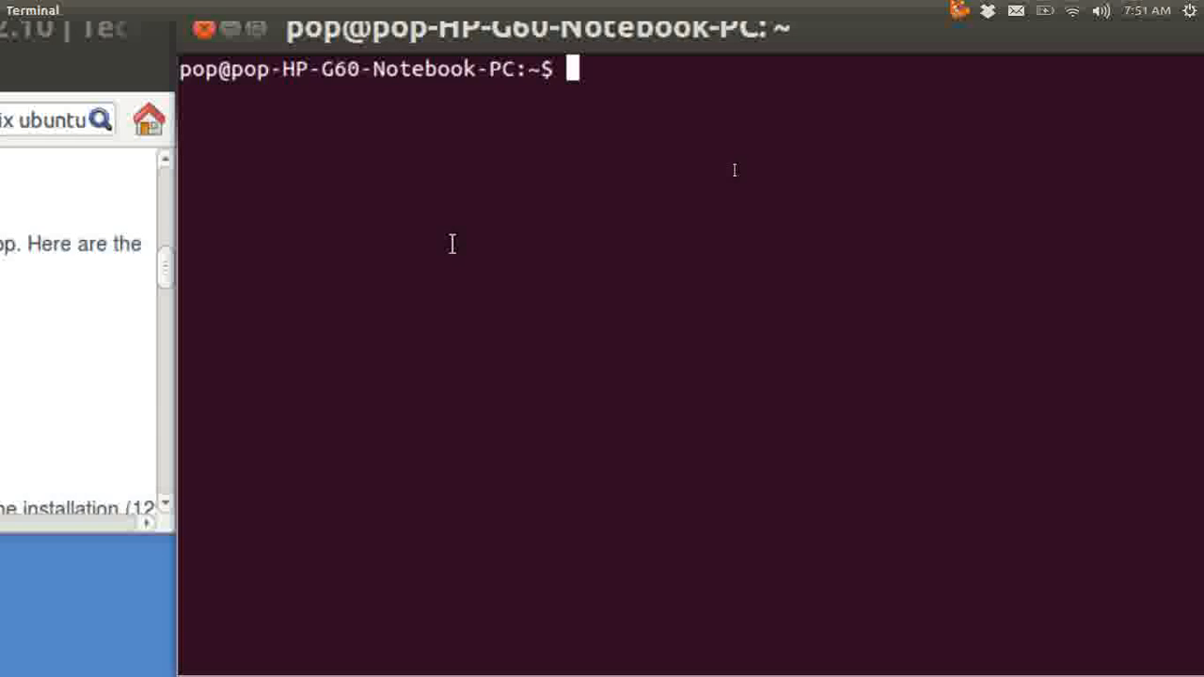
type("sudo apt-add-repository ppa:ehoover/compholio")
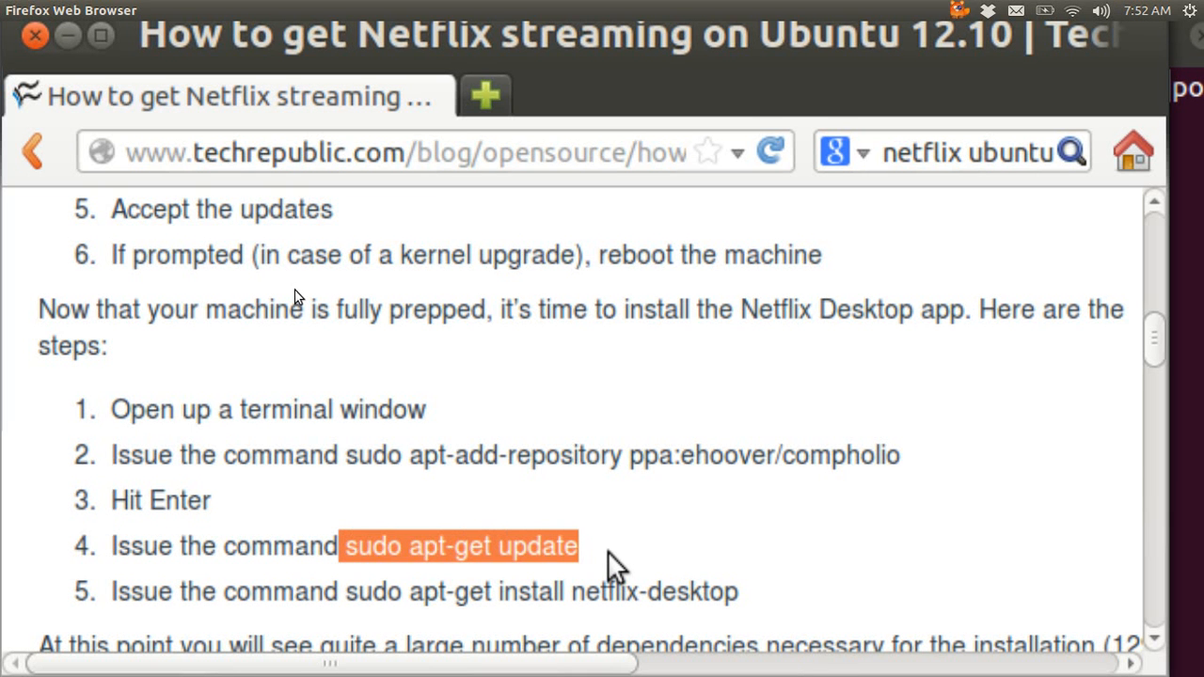
mouse_move(948, 442)
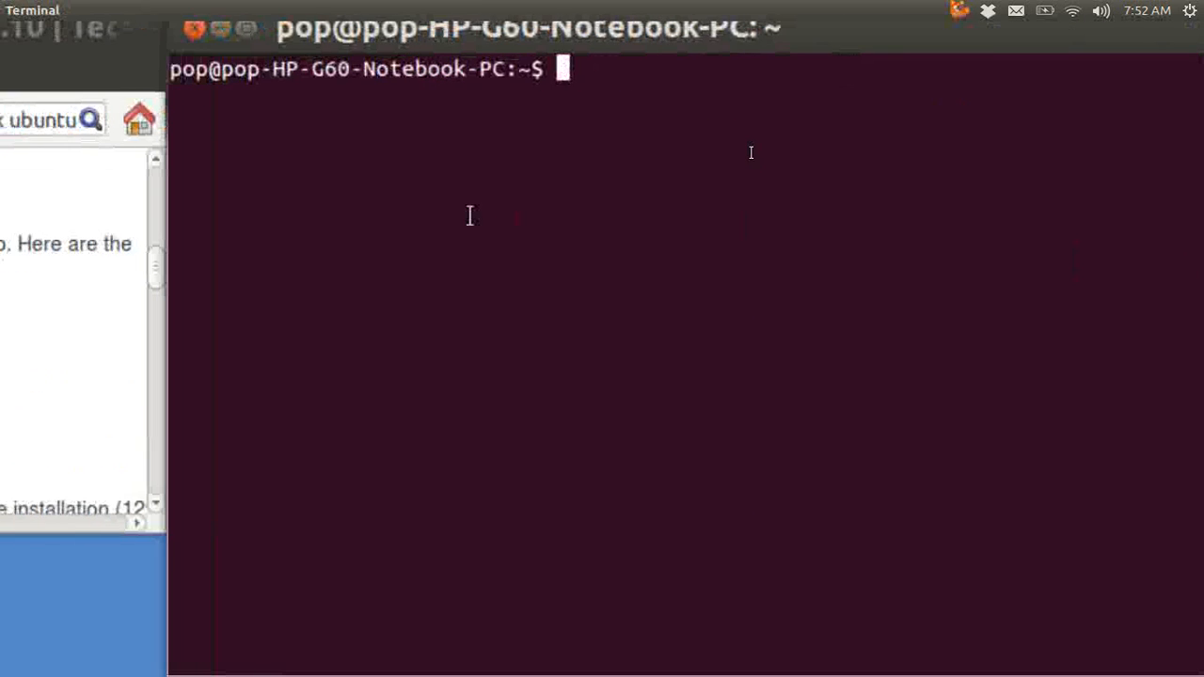
type("sudo apt-get upda")
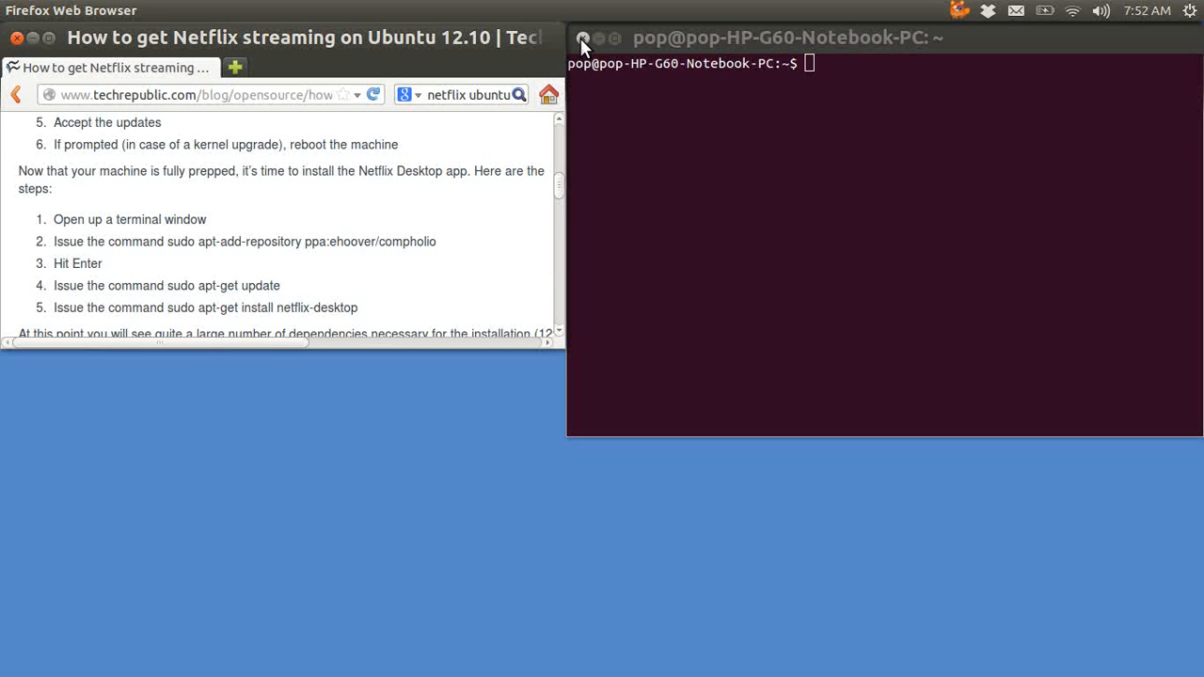
Close Terminal and Firefox and search the Dash for 'n' to reveal Netflix Desktop
left_click(583, 38)
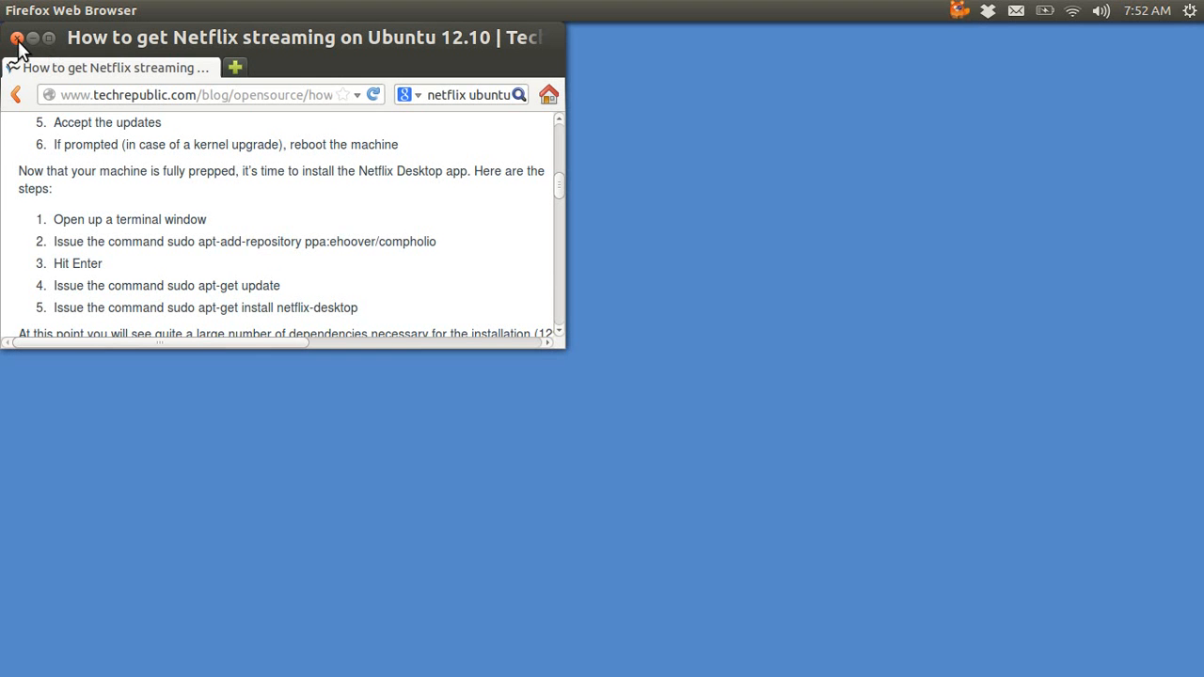
left_click(17, 38)
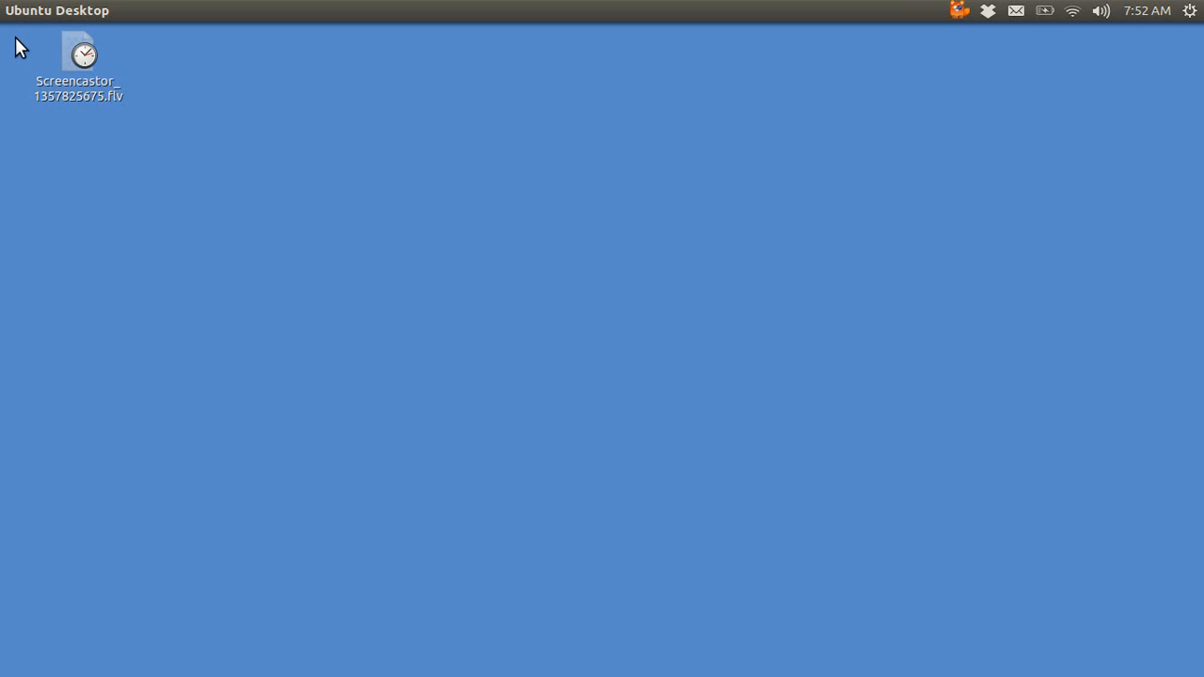
mouse_move(147, 86)
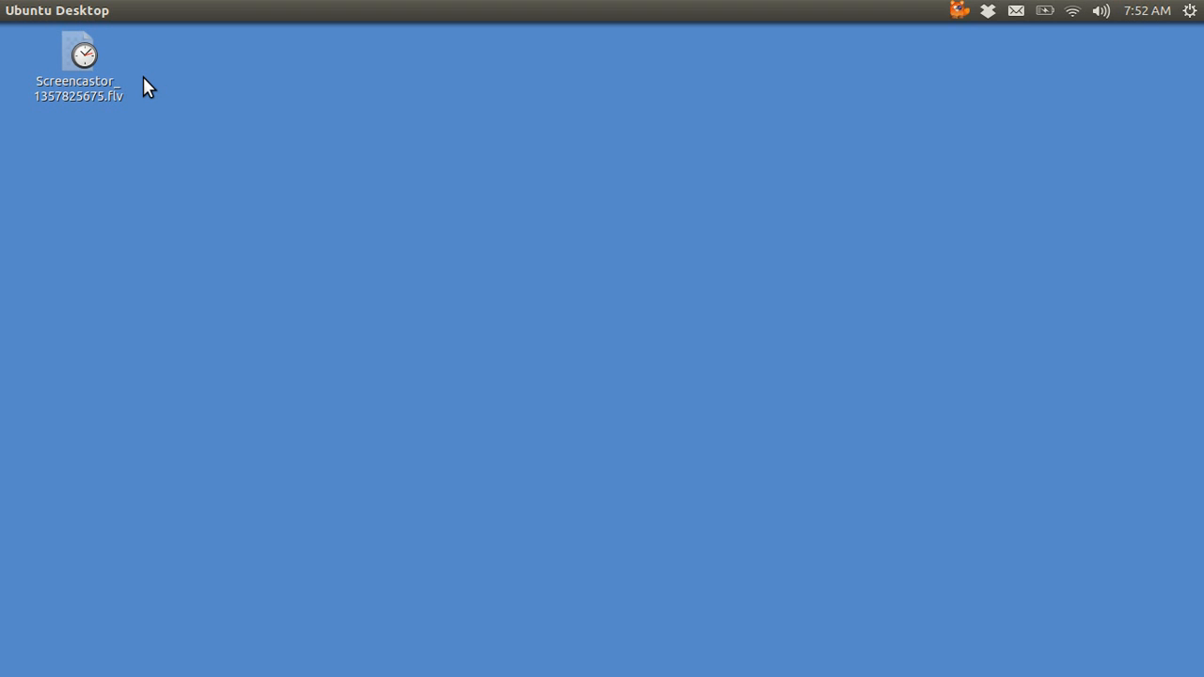
mouse_move(86, 73)
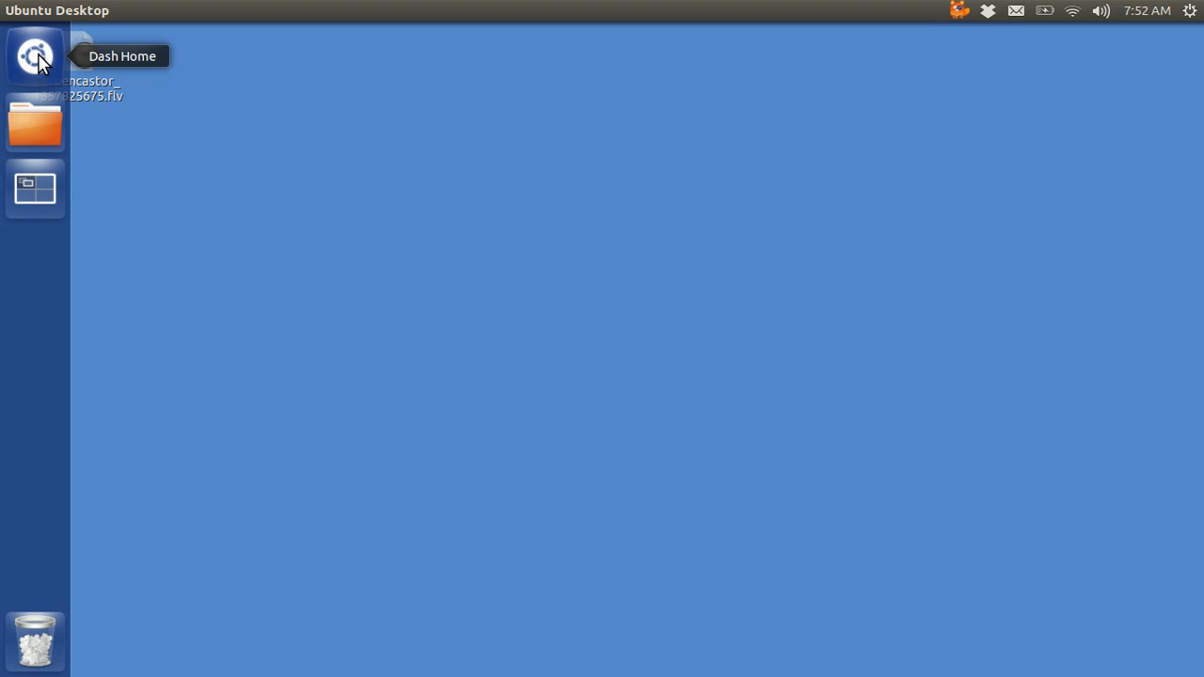
left_click(34, 57)
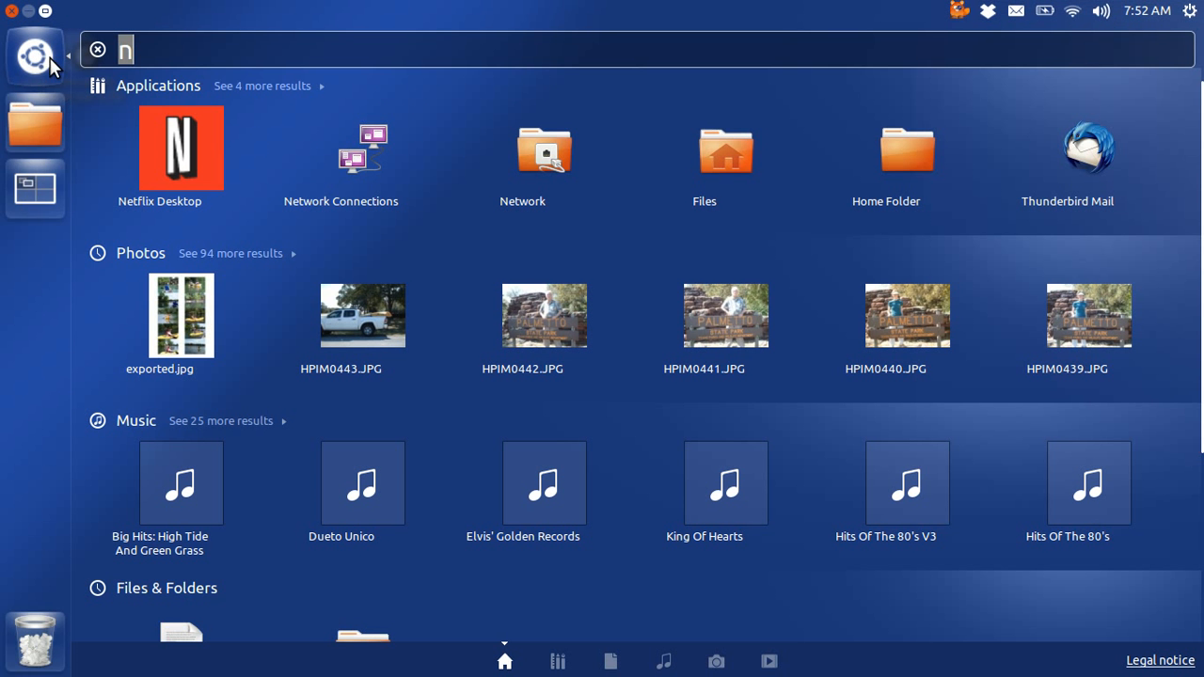
mouse_move(188, 147)
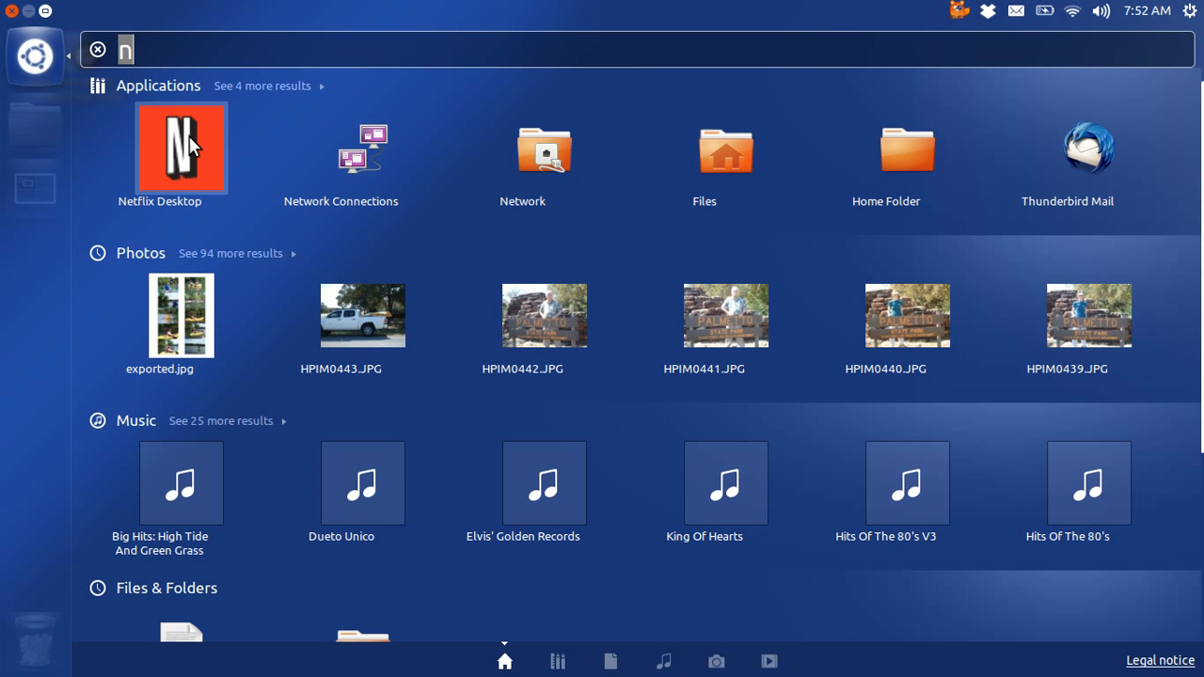